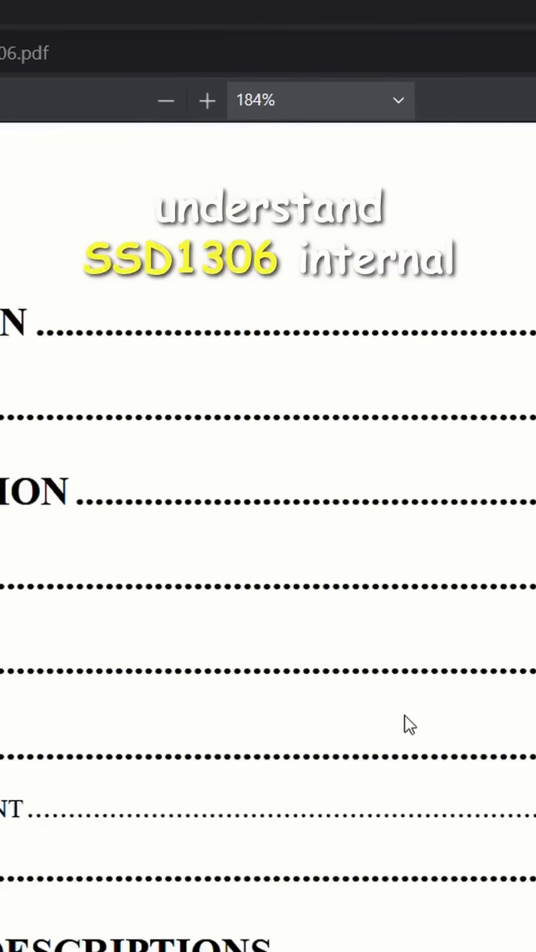
pyautogui.scroll(-3)
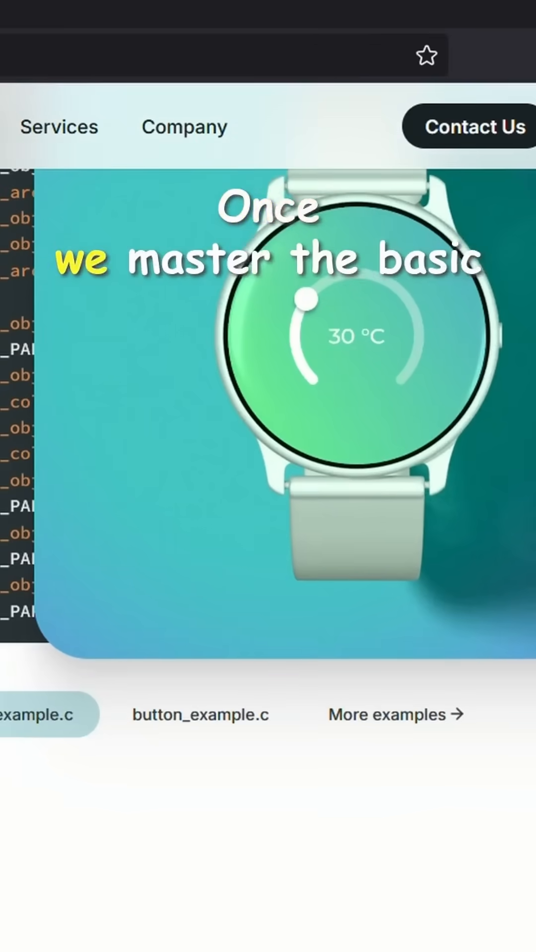
pyautogui.scroll(-3)
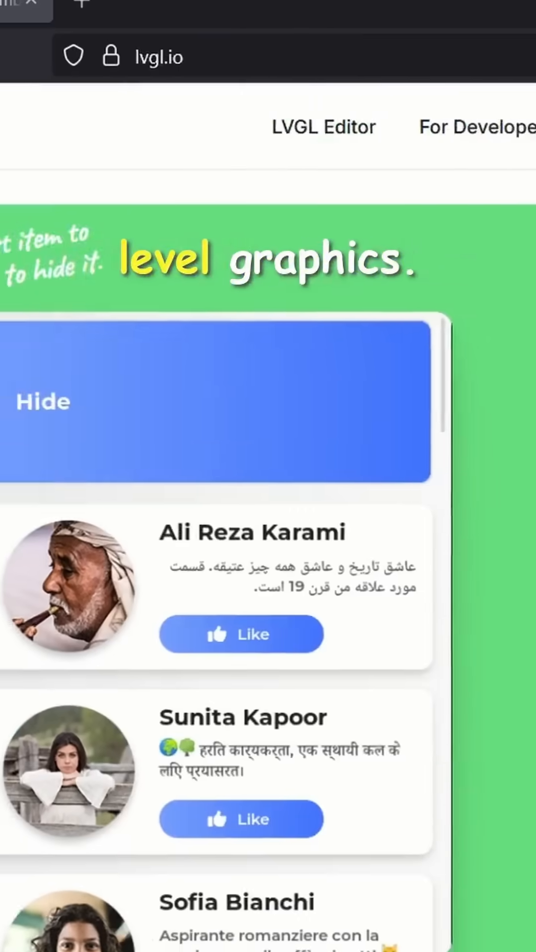
pyautogui.scroll(-3)
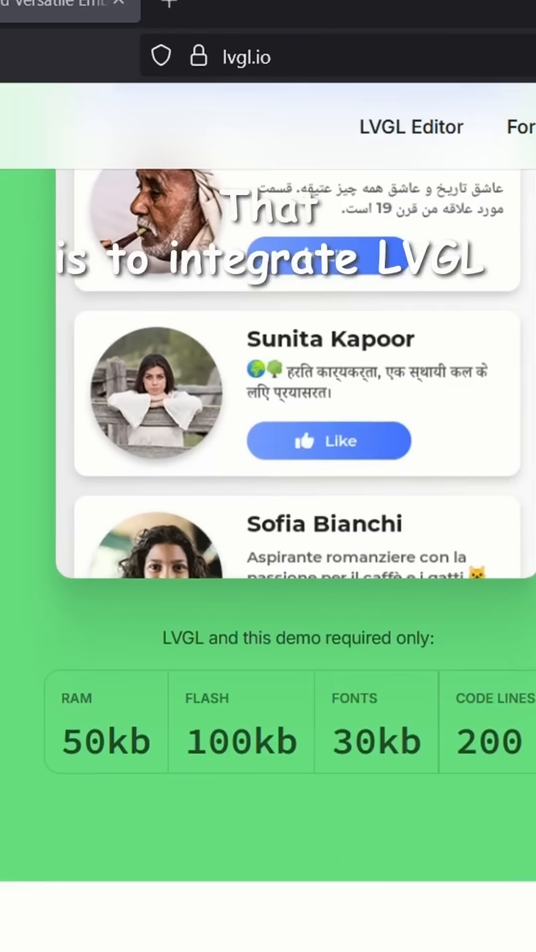